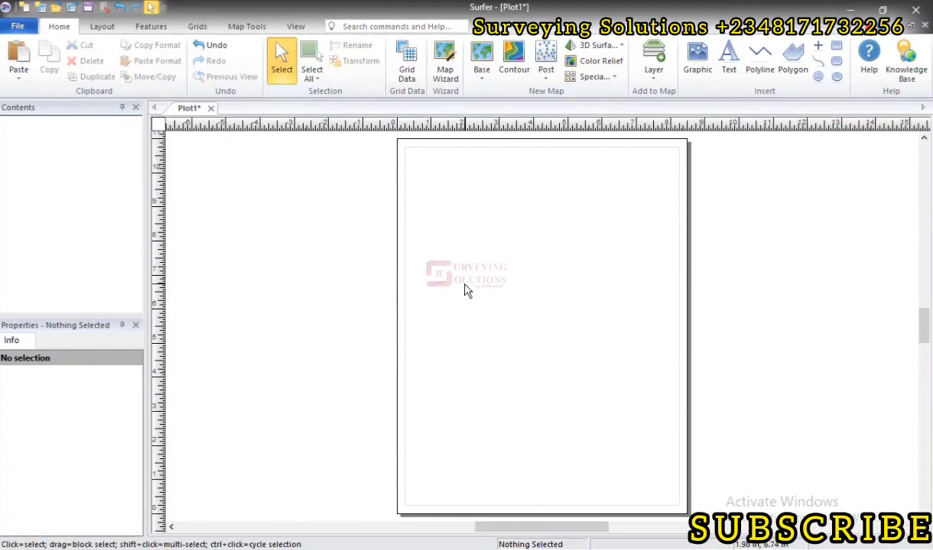
mouse_move(470, 263)
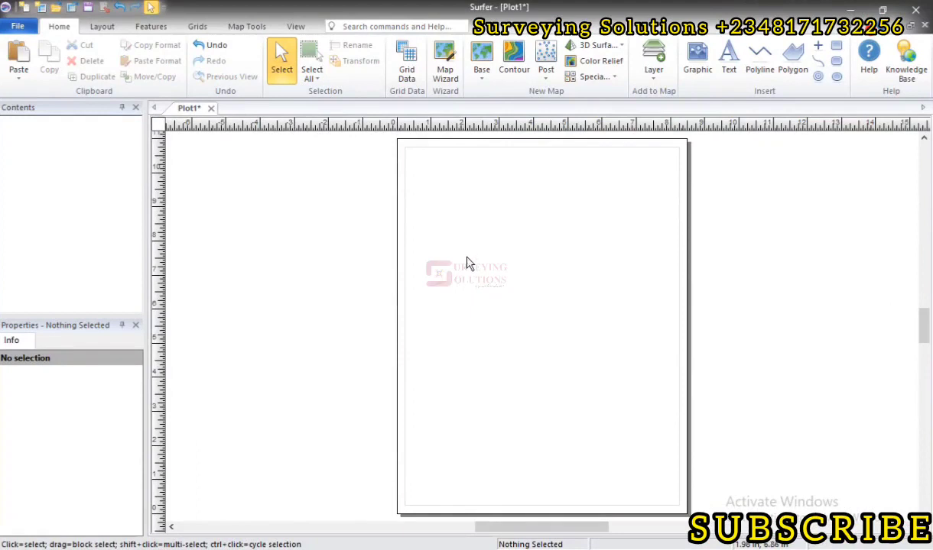
mouse_move(455, 223)
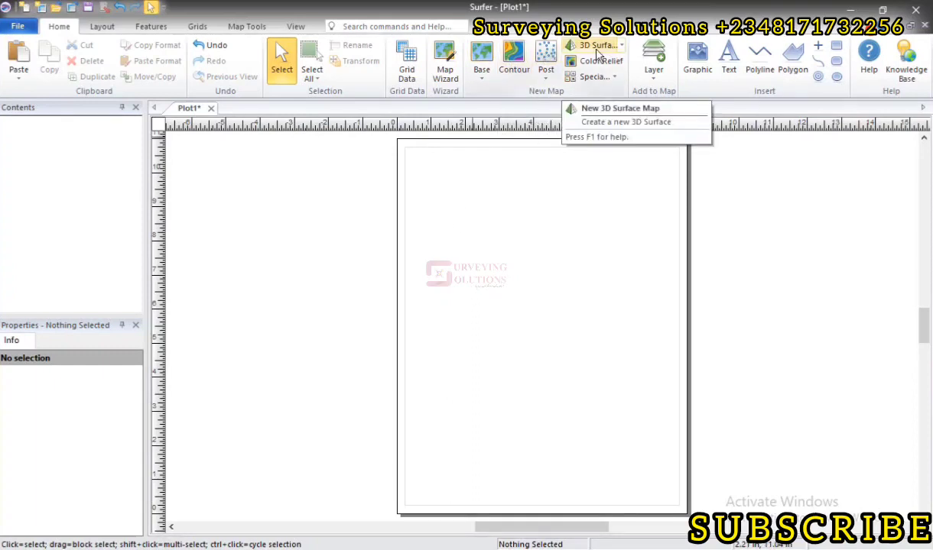
Create a 3D surface map from the SH grid file.
left_click(620, 108)
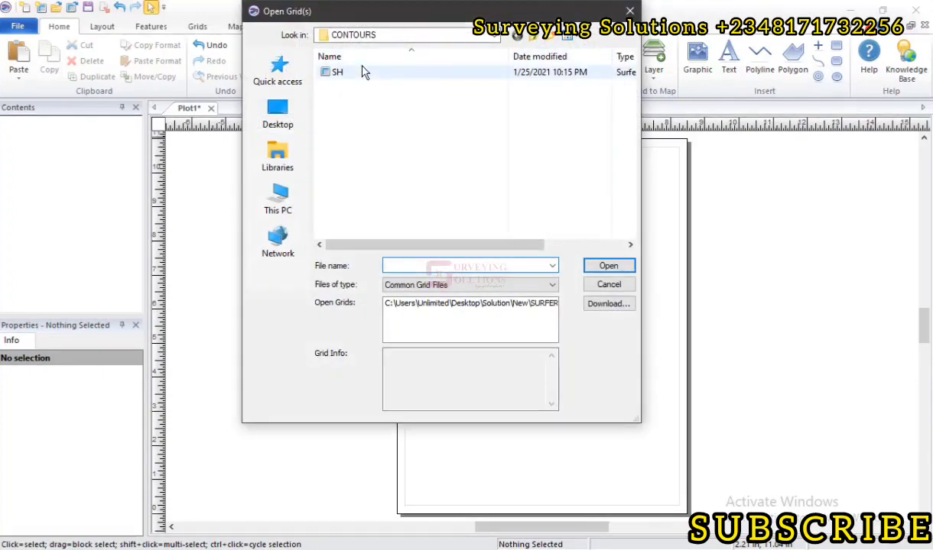
left_click(334, 72)
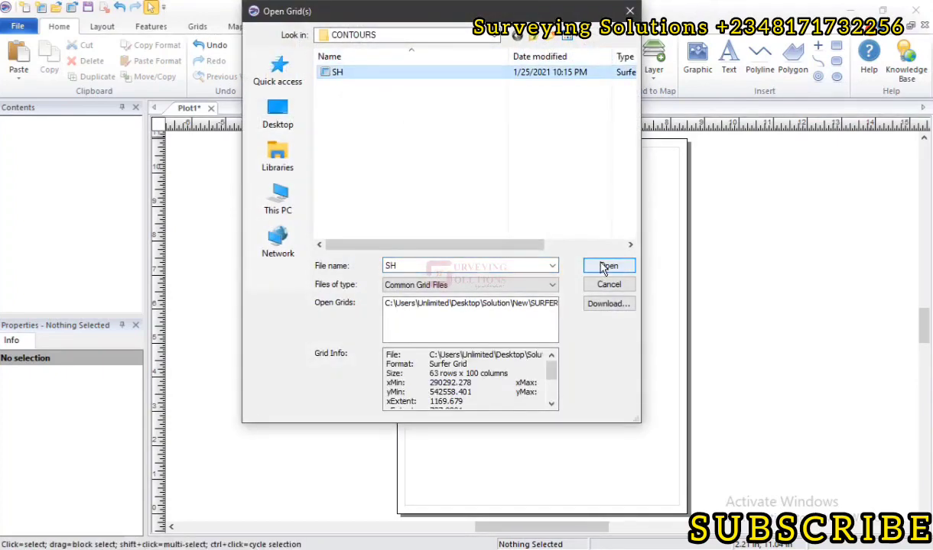
left_click(609, 265)
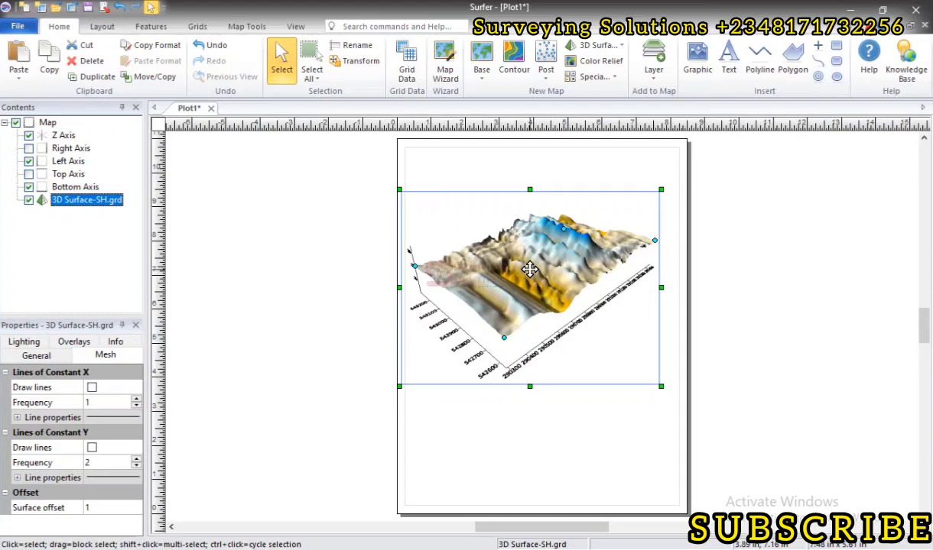
mouse_move(527, 258)
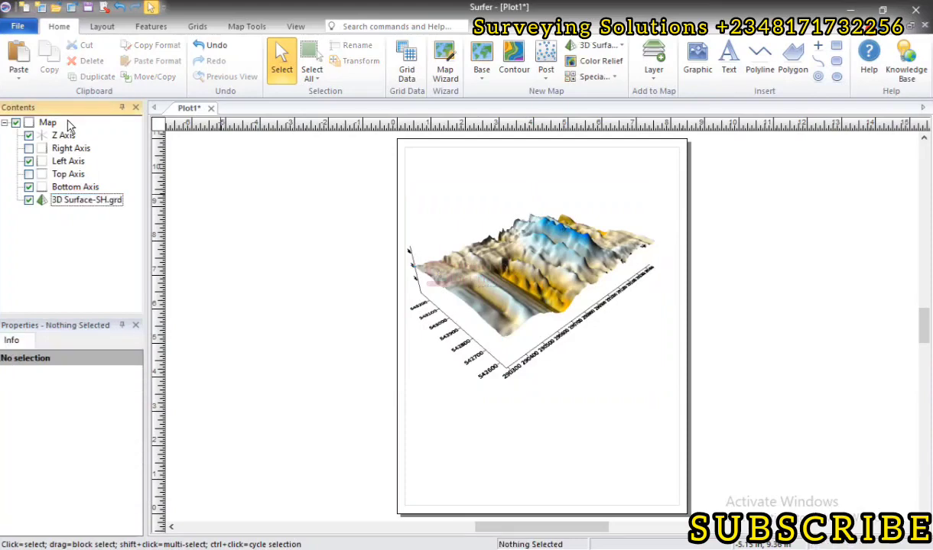
Duplicate the SH surface map and drag the original into place on the left.
left_click(48, 122)
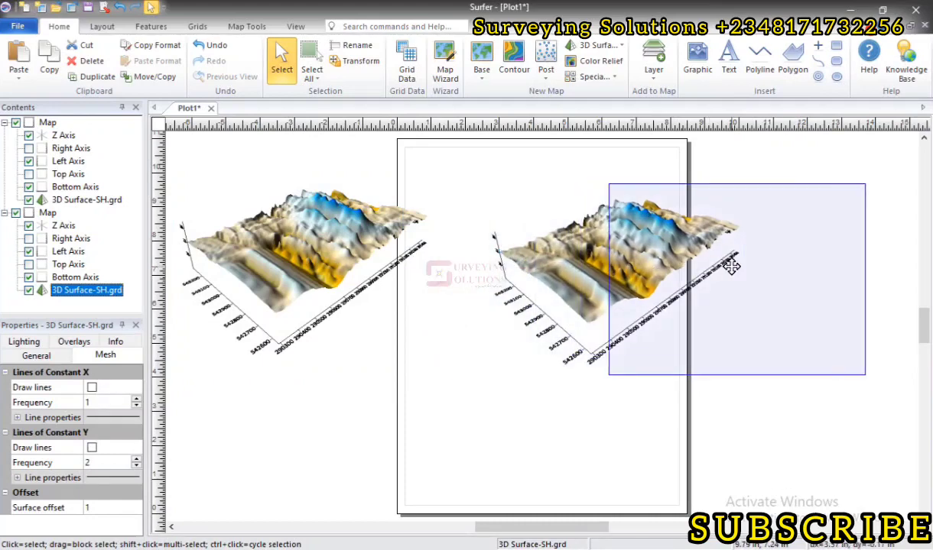
left_click(321, 253)
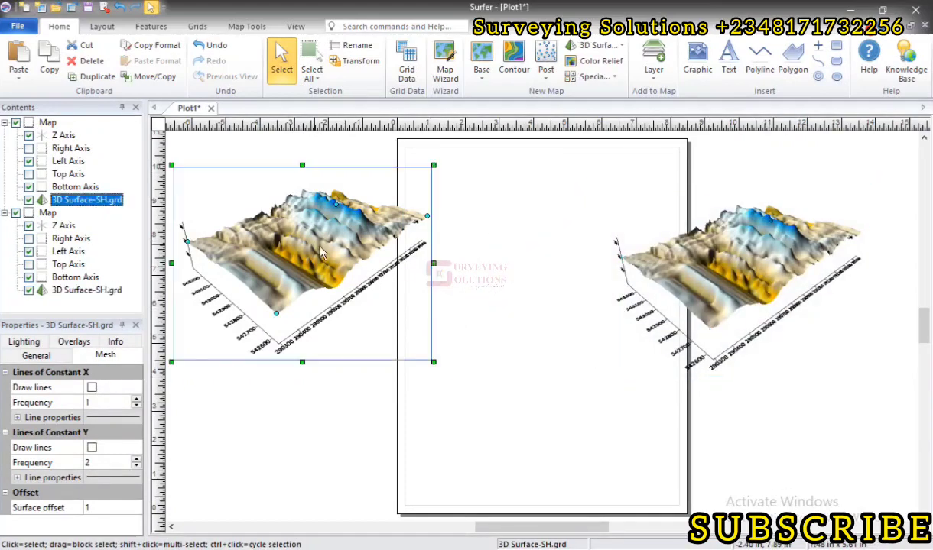
left_click_drag(302, 264, 344, 298)
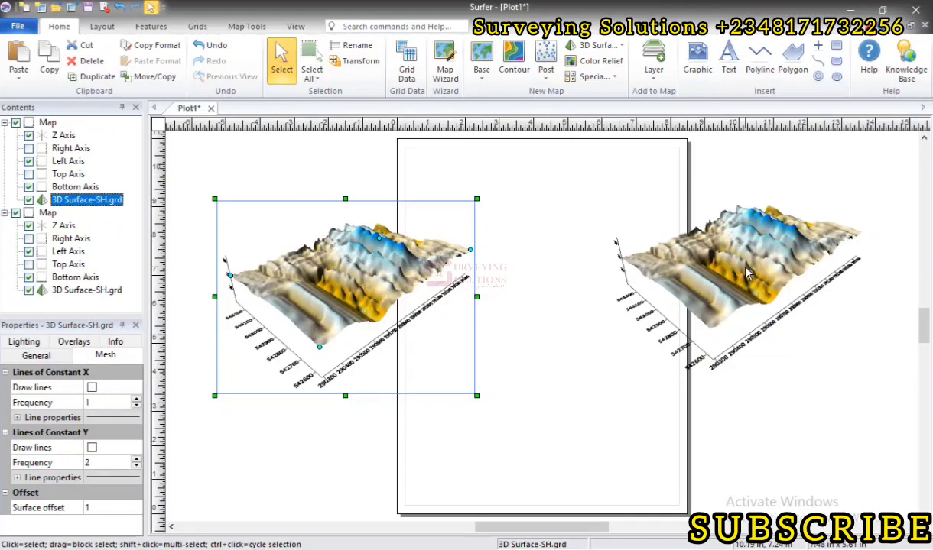
mouse_move(356, 285)
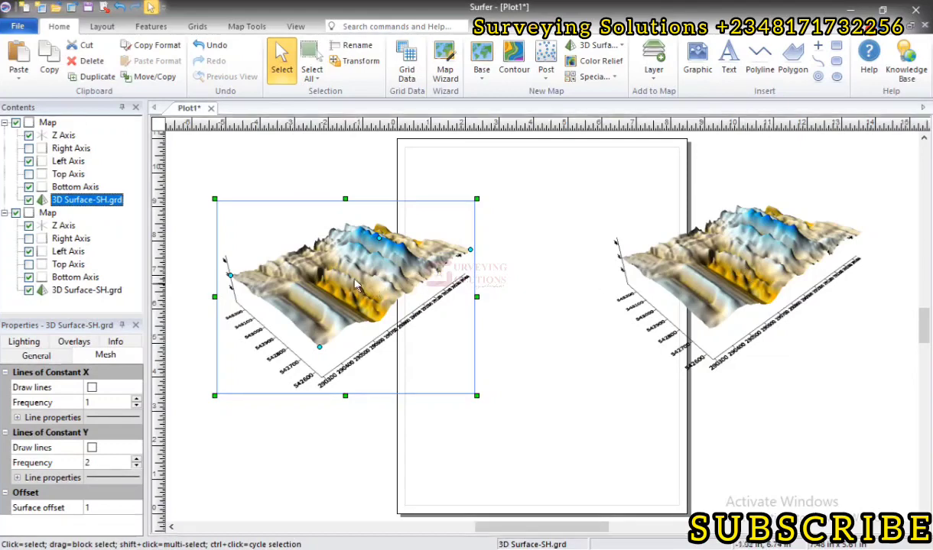
mouse_move(245, 273)
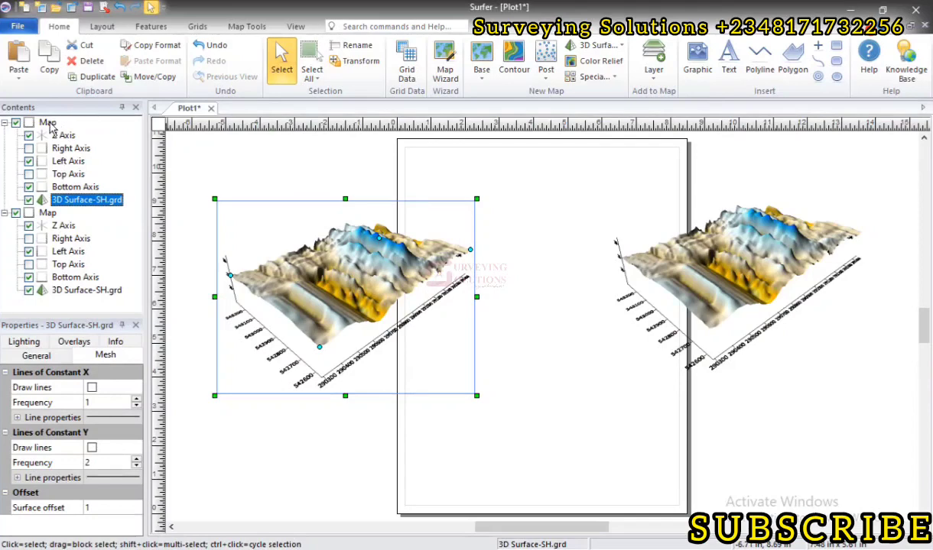
Select the left Map in Contents to show its Scale tab with Z Scale expanded.
left_click(47, 123)
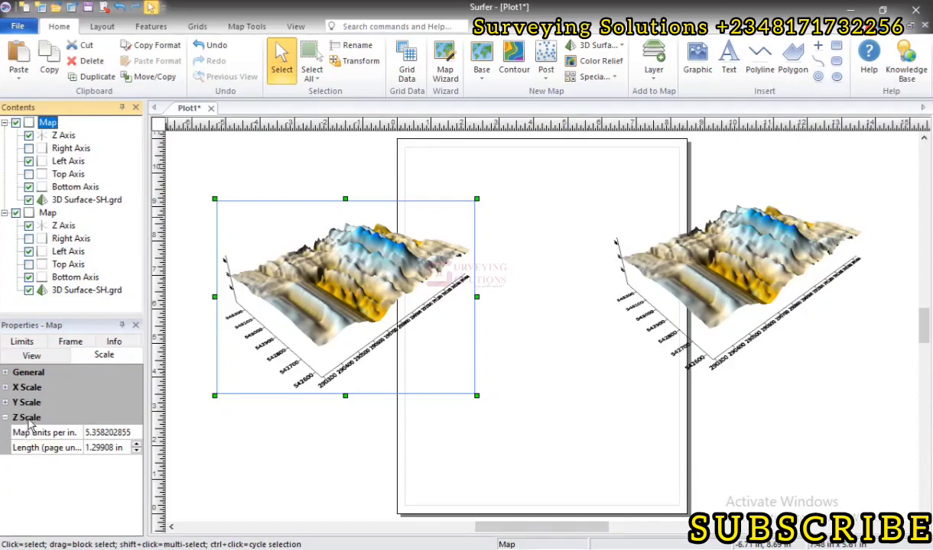
mouse_move(53, 420)
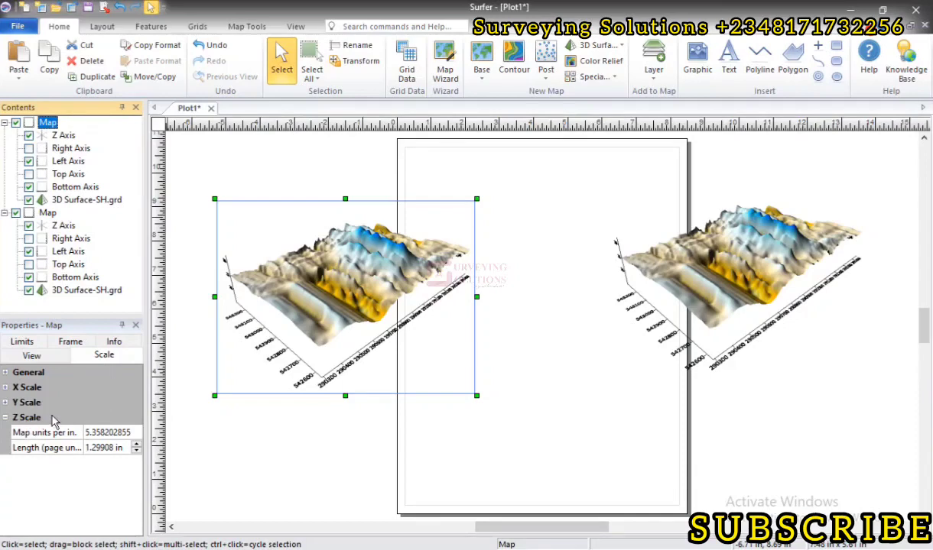
mouse_move(379, 272)
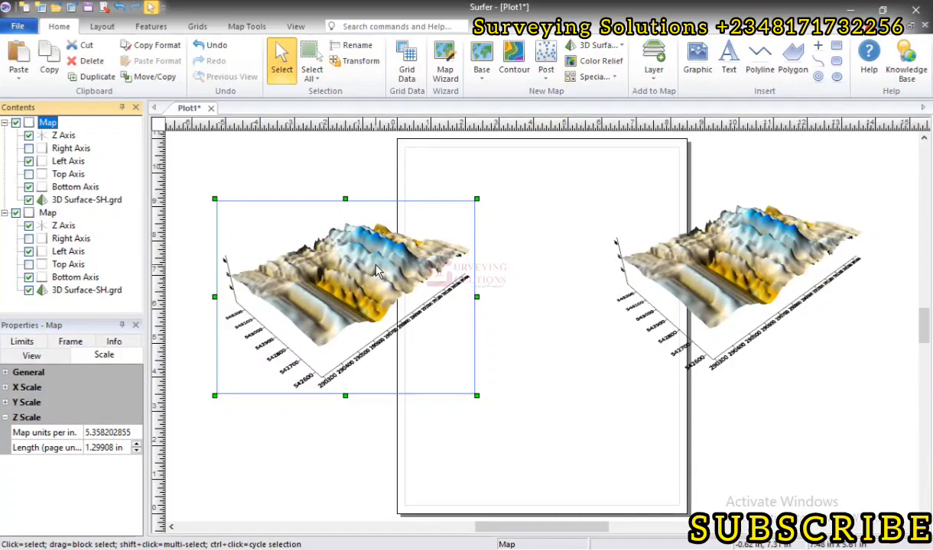
mouse_move(406, 374)
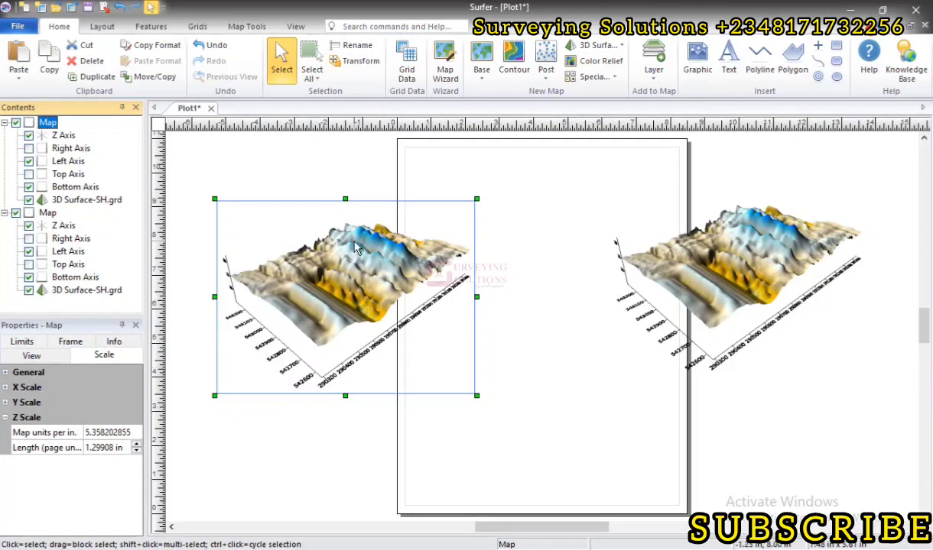
mouse_move(677, 243)
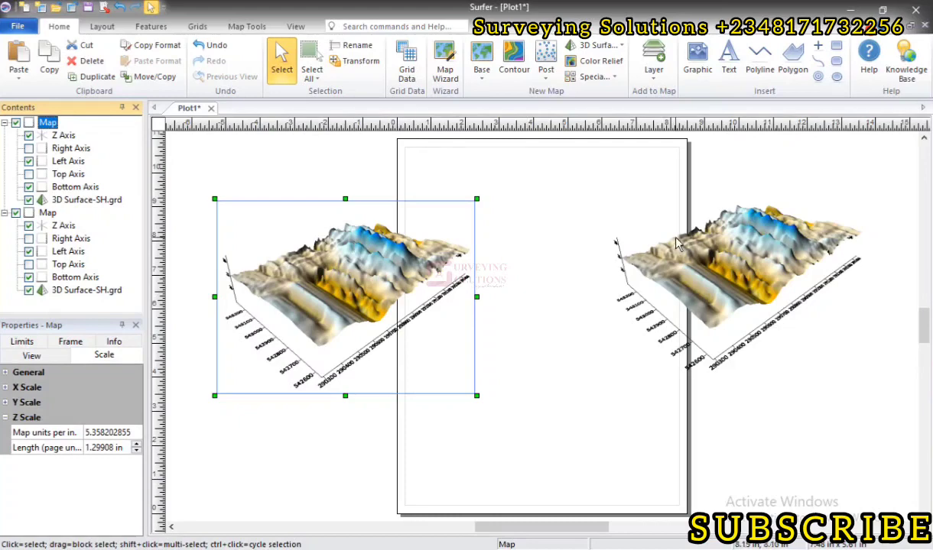
mouse_move(420, 243)
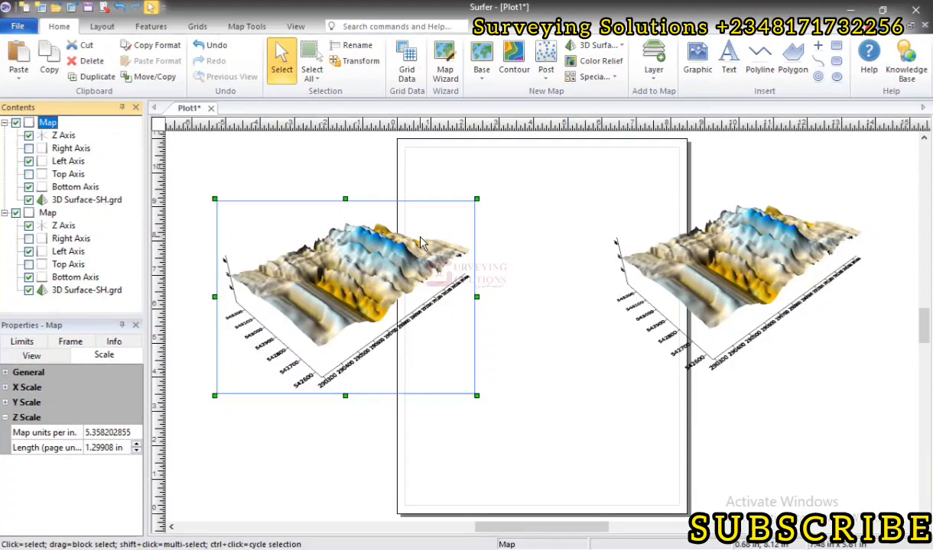
mouse_move(94, 207)
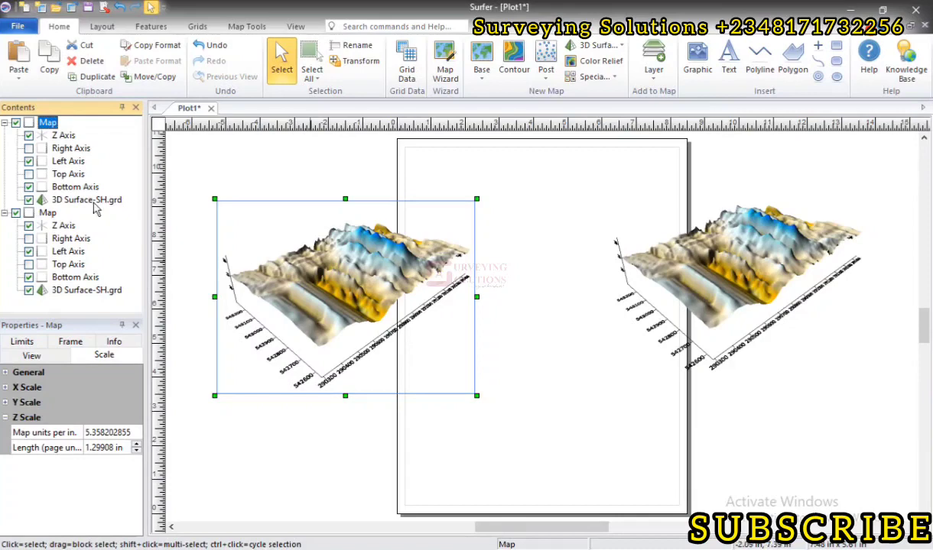
mouse_move(70, 149)
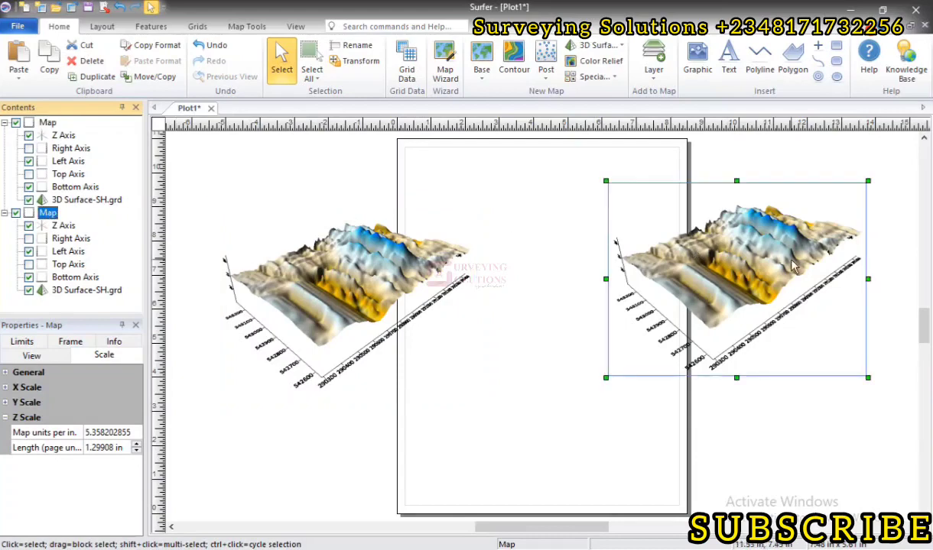
Set the left map's Z length to 4.5 in and the right map's to 2.75 in.
left_click(47, 122)
type("4.5")
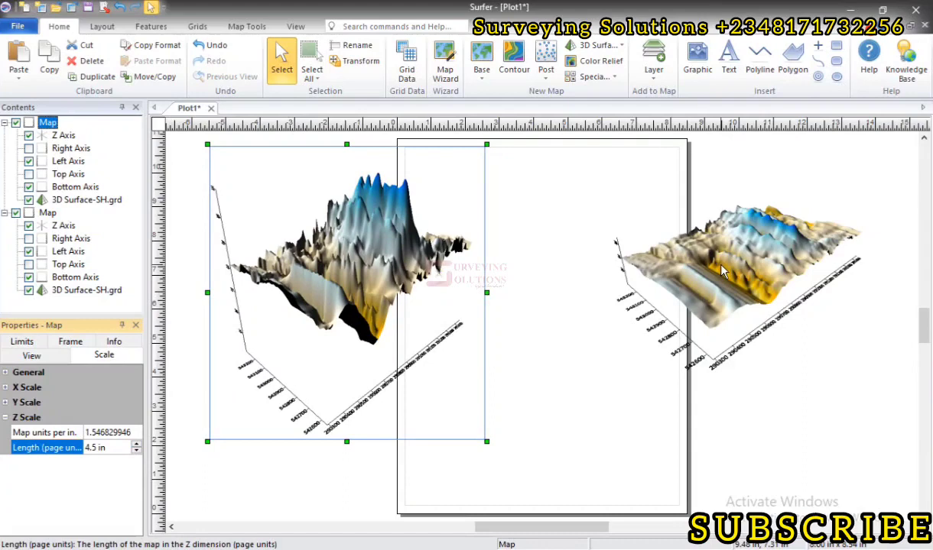
left_click(734, 267)
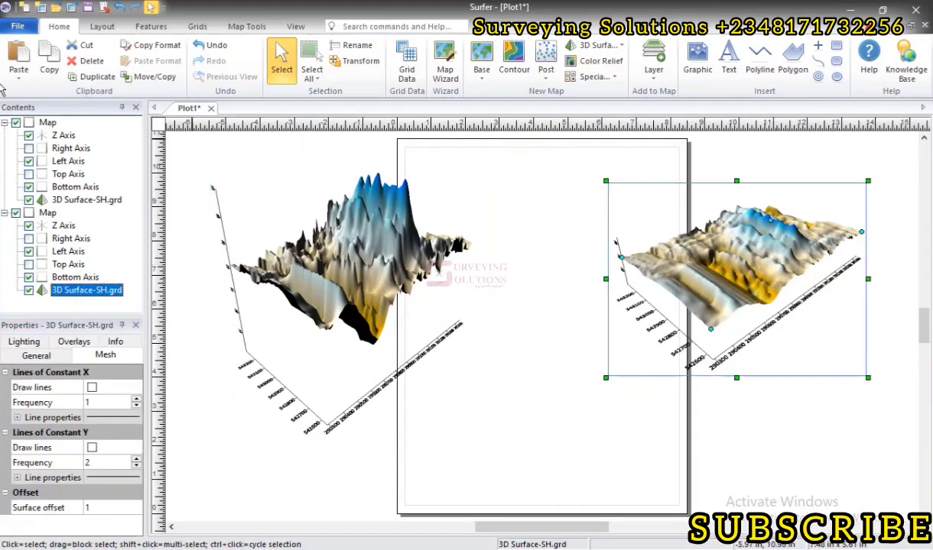
left_click(47, 212)
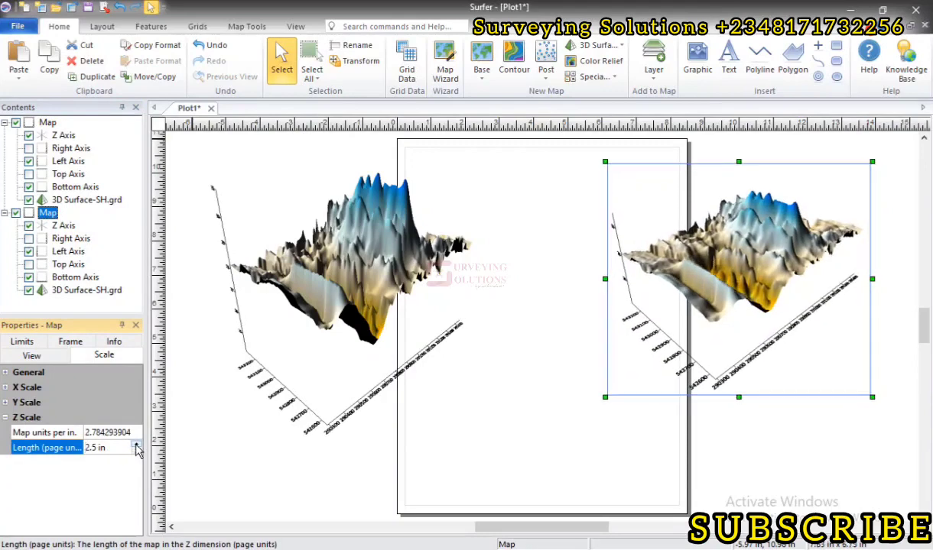
left_click(136, 445)
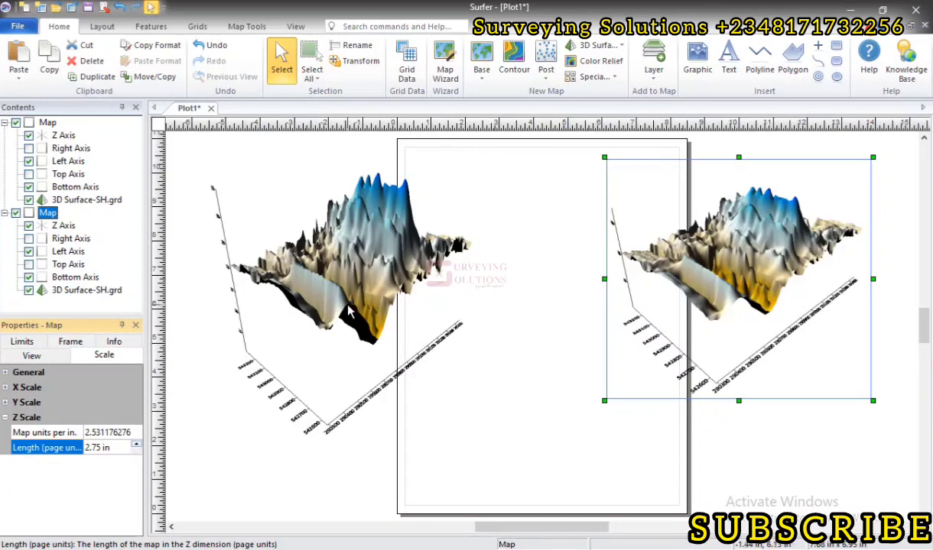
left_click(351, 264)
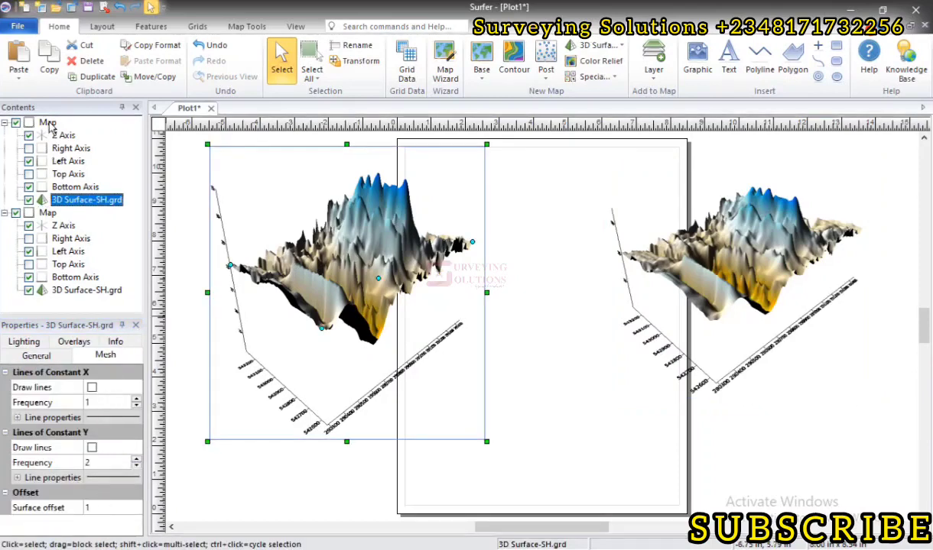
Raise the left map's Z Scale Length to 5.5 in.
left_click(47, 122)
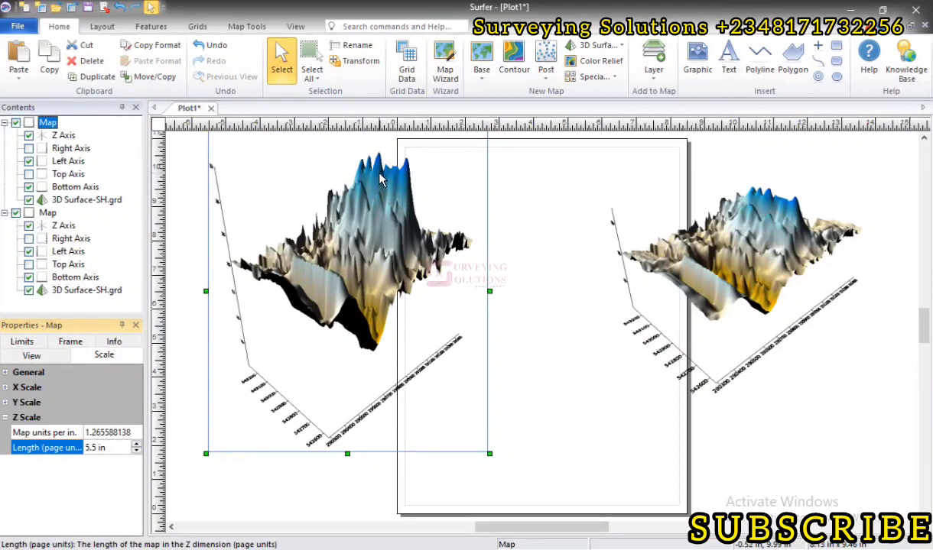
mouse_move(393, 243)
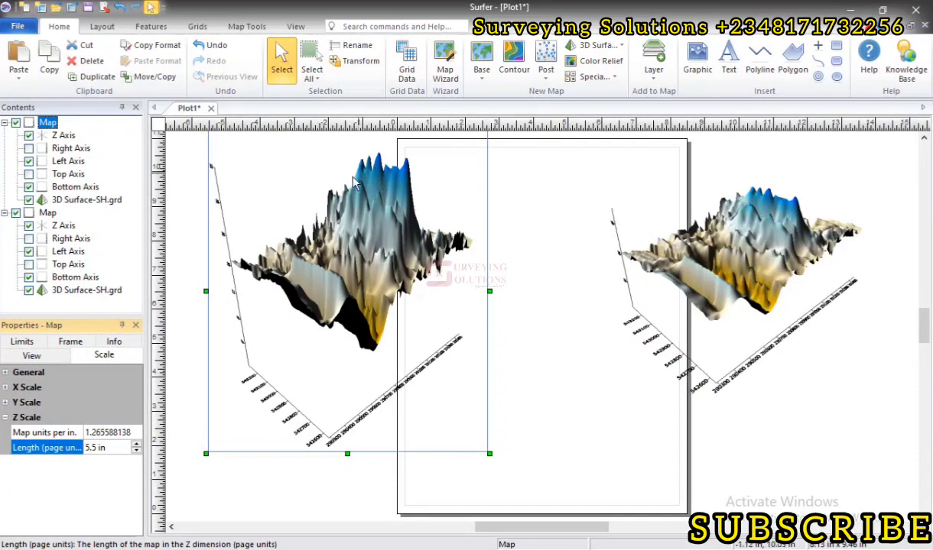
mouse_move(372, 173)
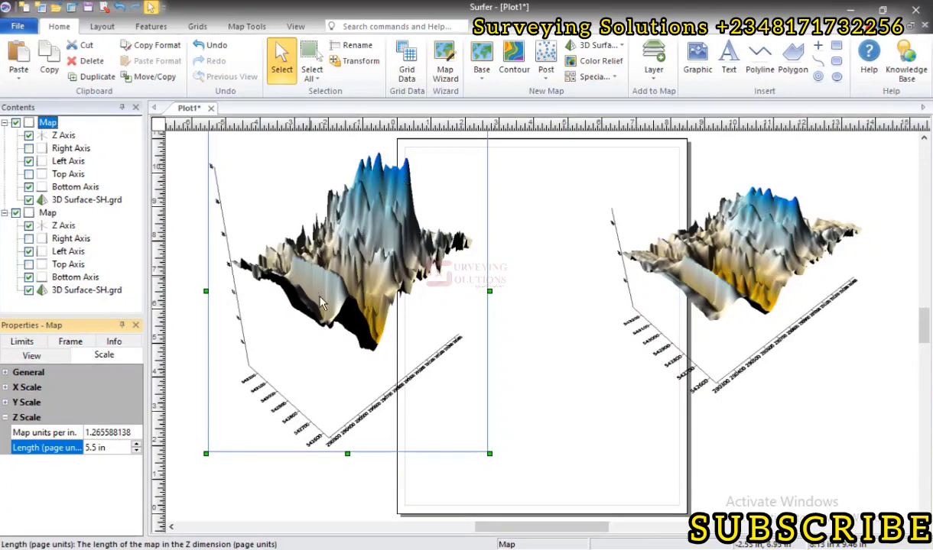
mouse_move(377, 338)
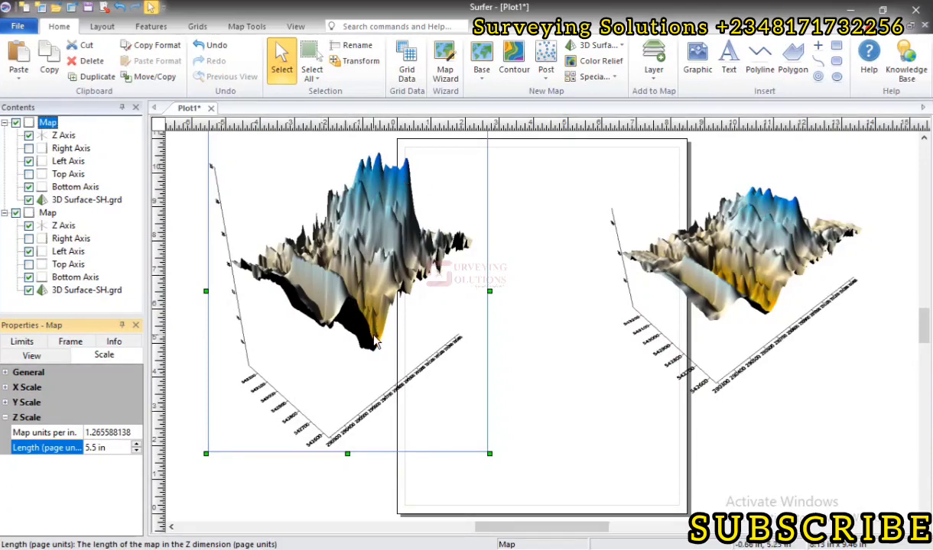
mouse_move(399, 196)
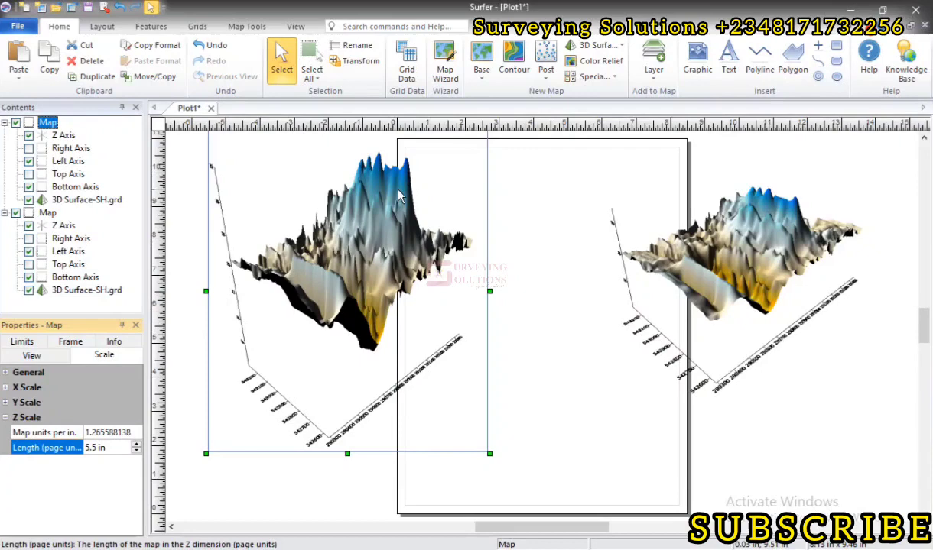
mouse_move(368, 329)
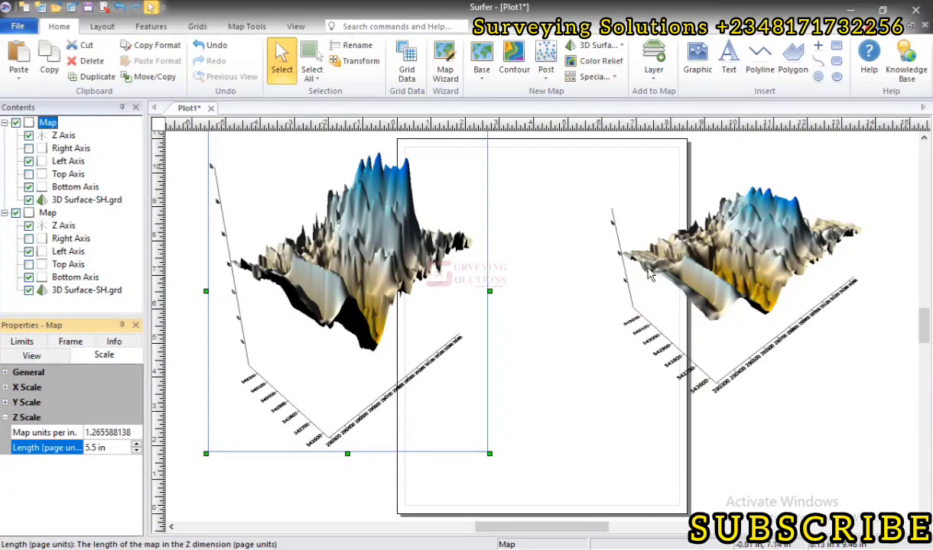
mouse_move(645, 288)
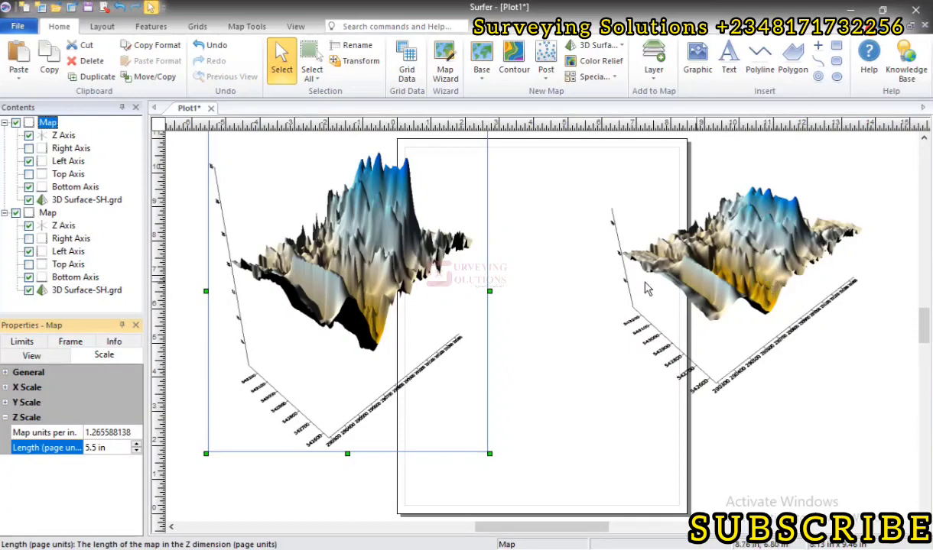
mouse_move(887, 300)
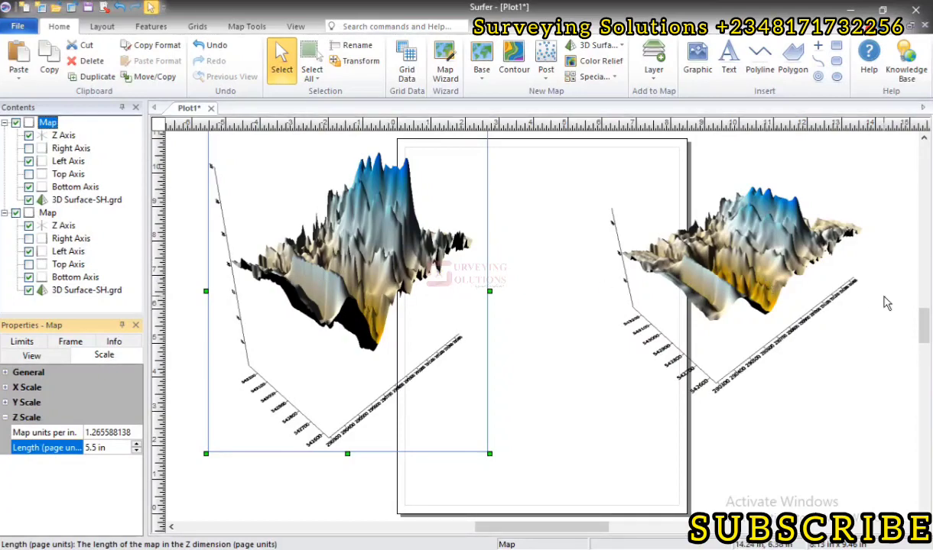
Lower the right map's Z Scale Length to 0.25 in with the spin arrows.
left_click(726, 283)
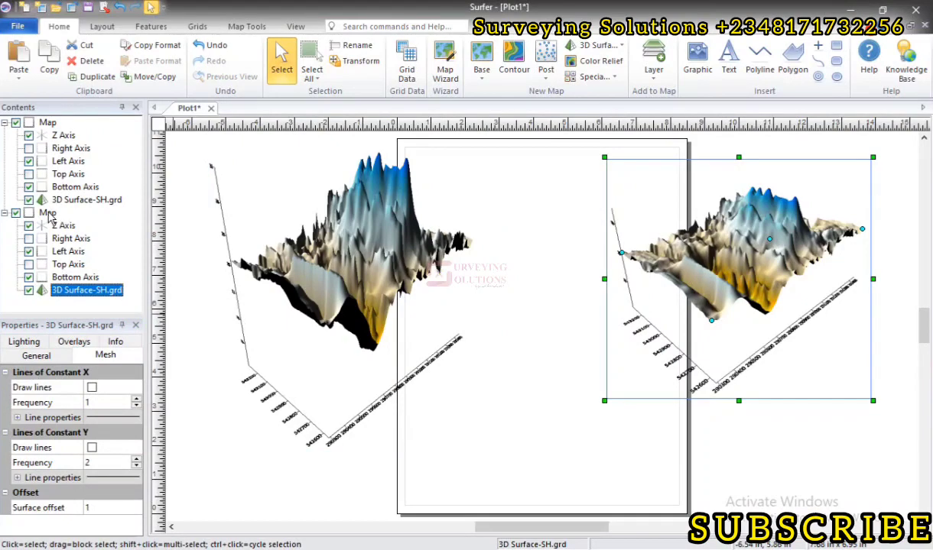
left_click(48, 213)
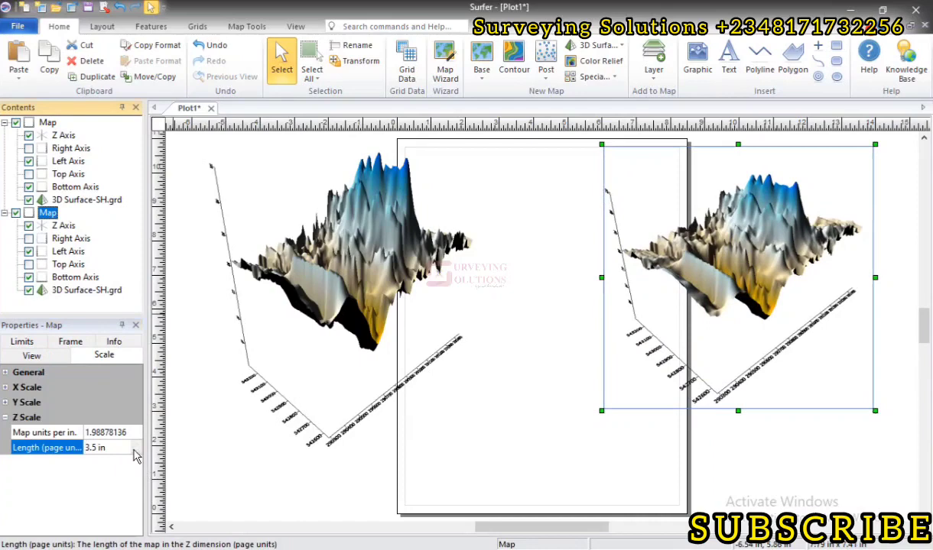
left_click(132, 453)
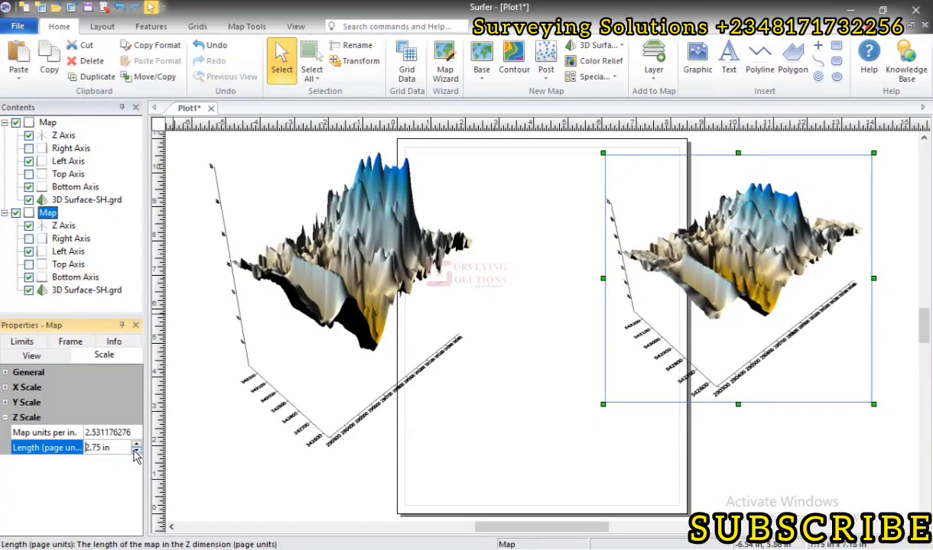
left_click(132, 453)
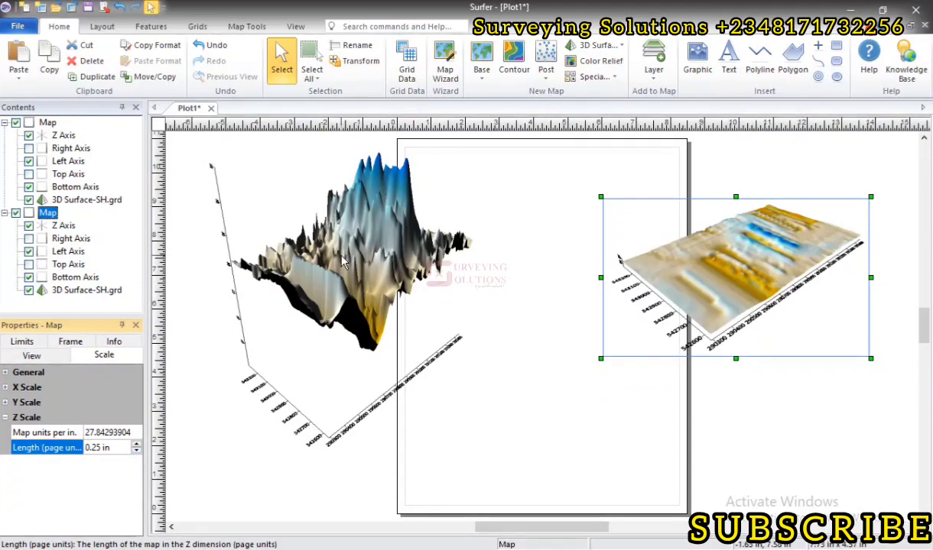
mouse_move(722, 255)
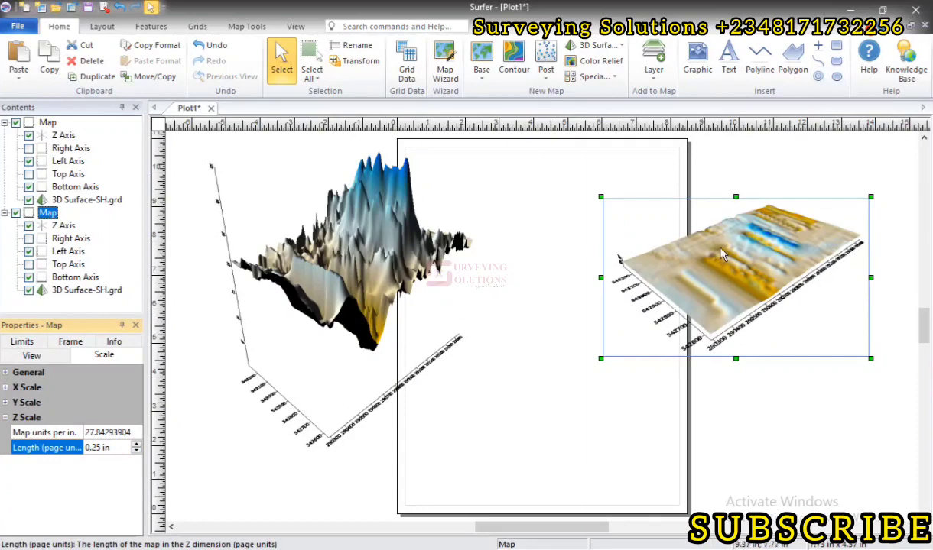
mouse_move(351, 243)
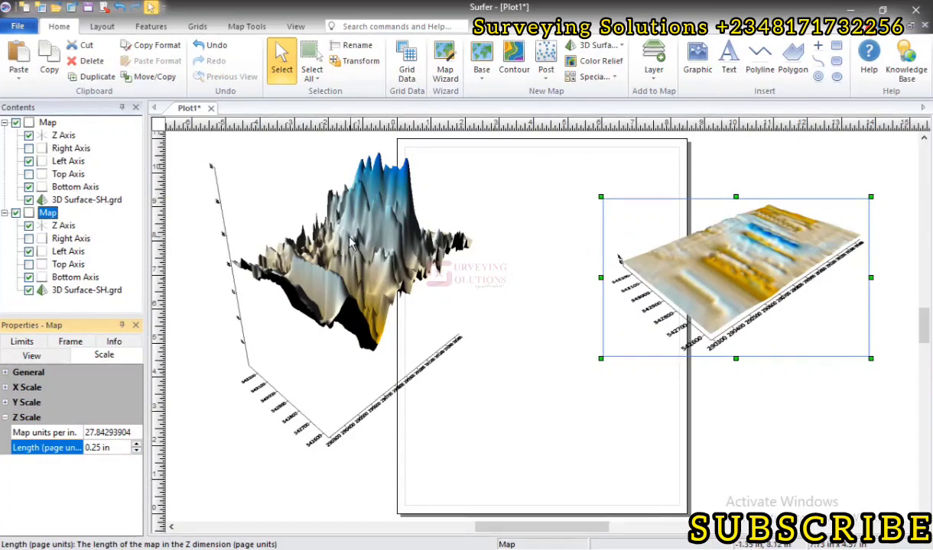
mouse_move(647, 275)
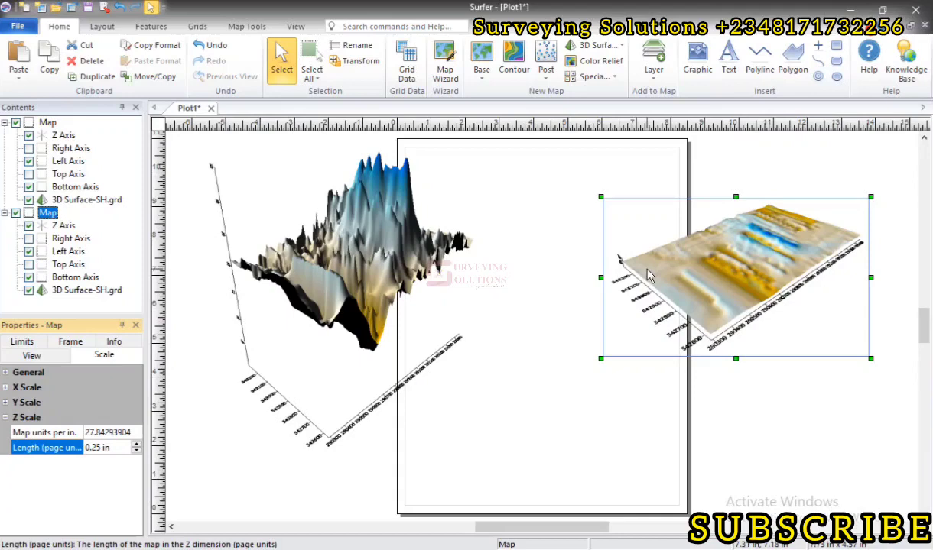
mouse_move(550, 265)
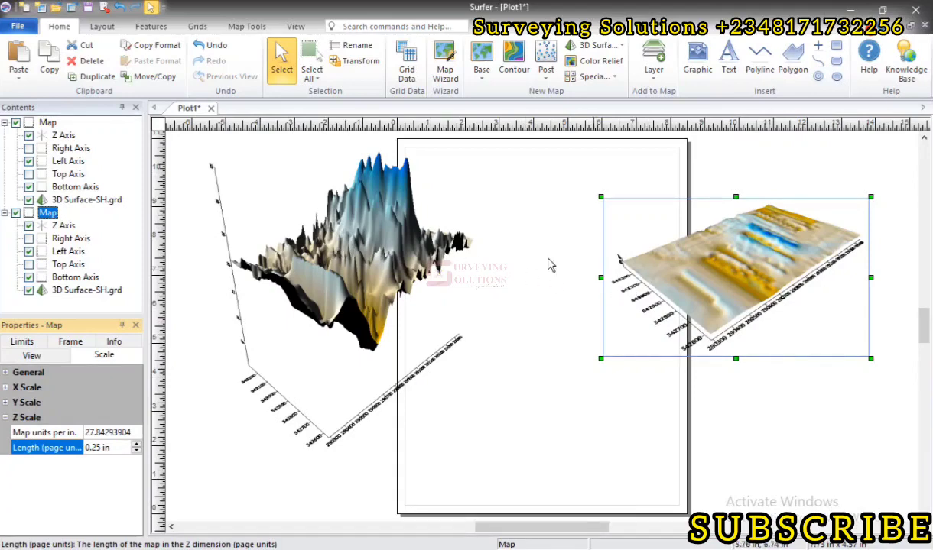
mouse_move(650, 282)
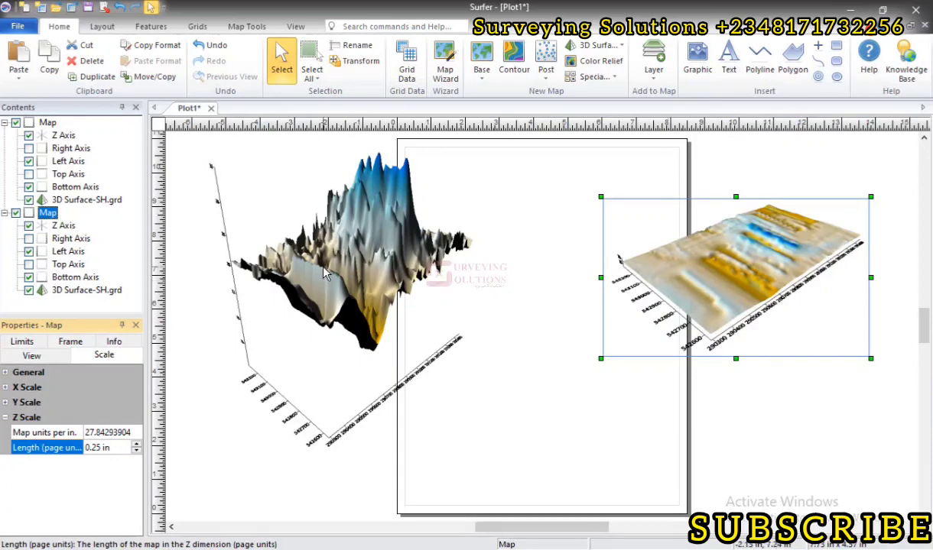
mouse_move(565, 307)
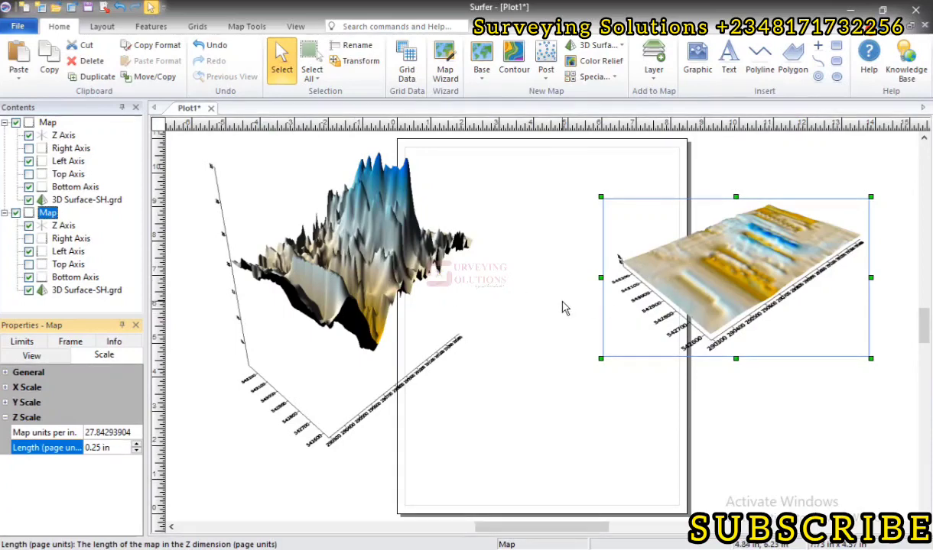
mouse_move(354, 246)
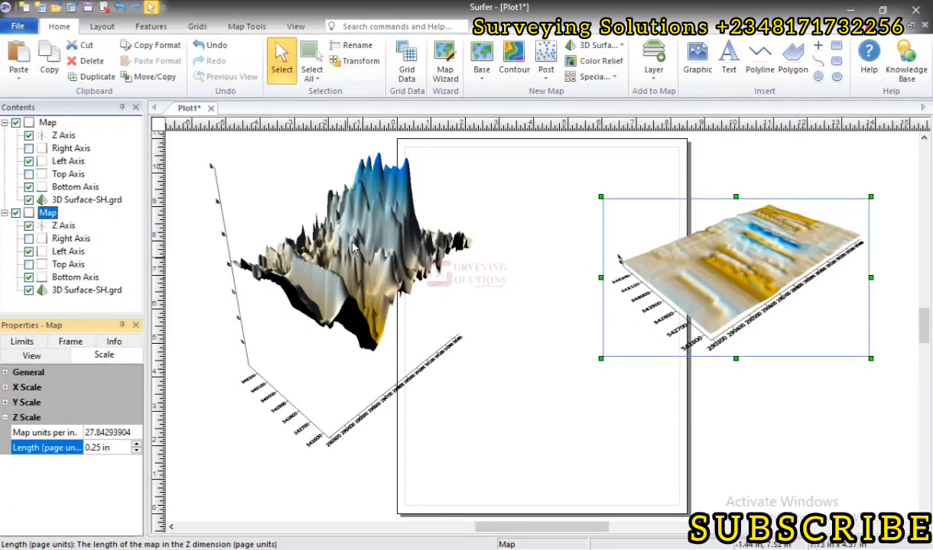
mouse_move(113, 503)
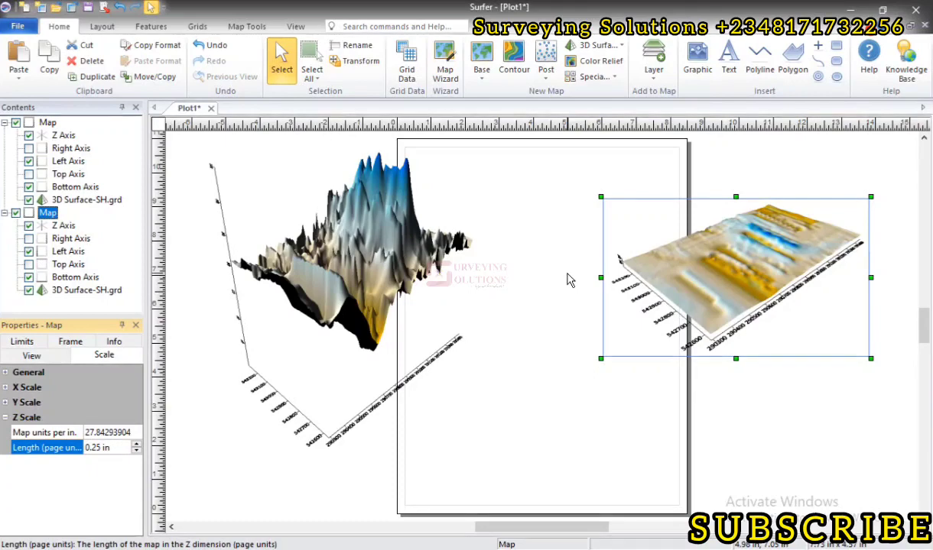
mouse_move(472, 305)
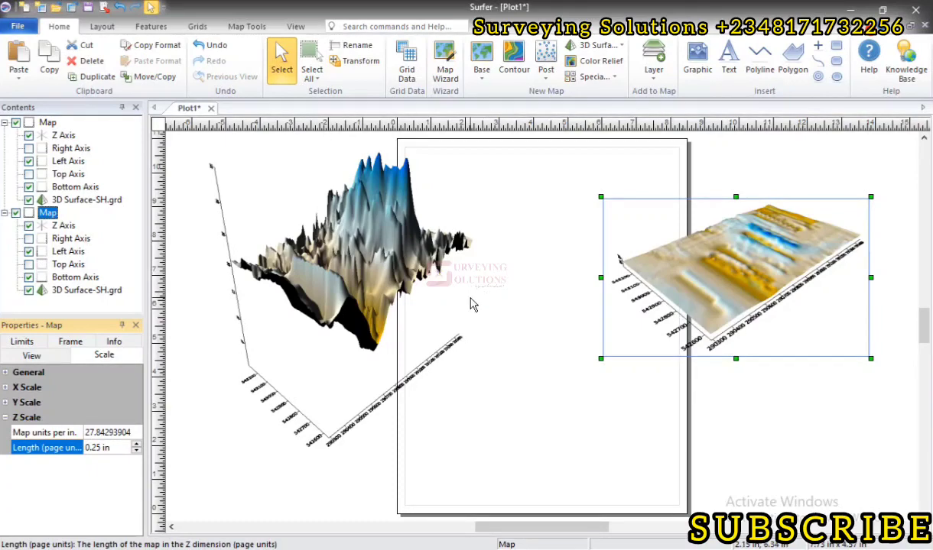
mouse_move(467, 308)
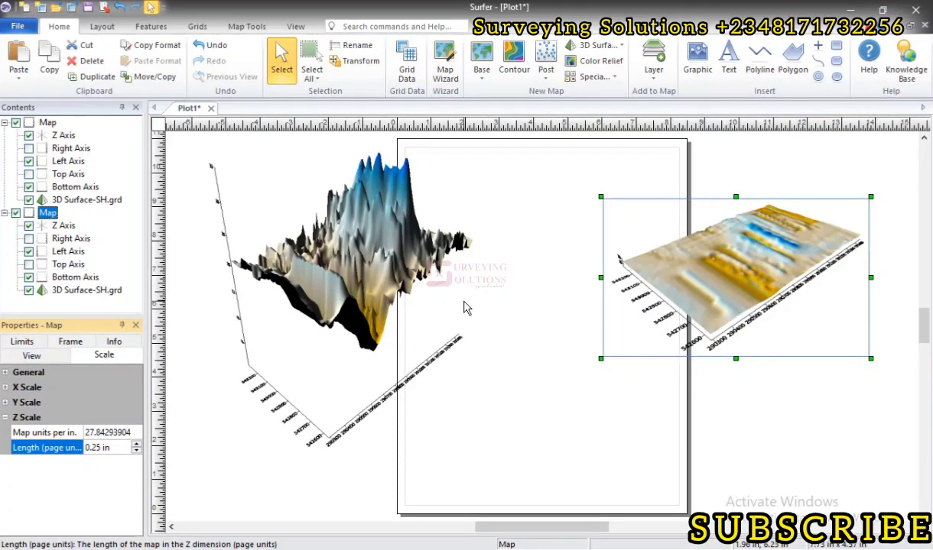
mouse_move(434, 265)
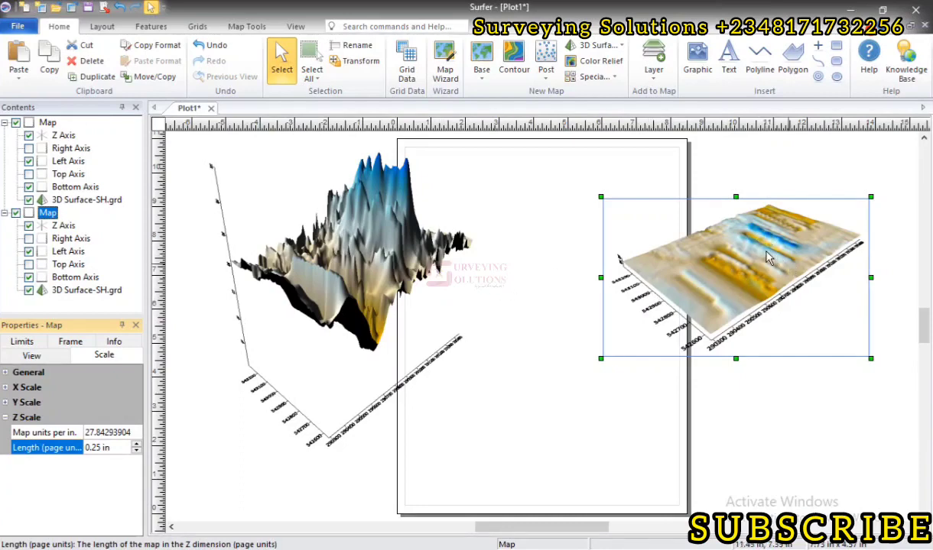
mouse_move(665, 230)
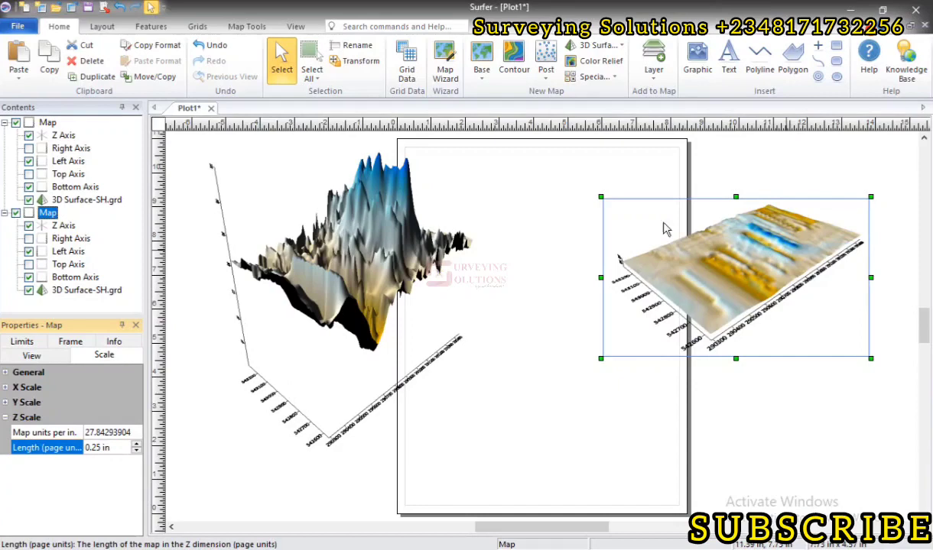
mouse_move(376, 200)
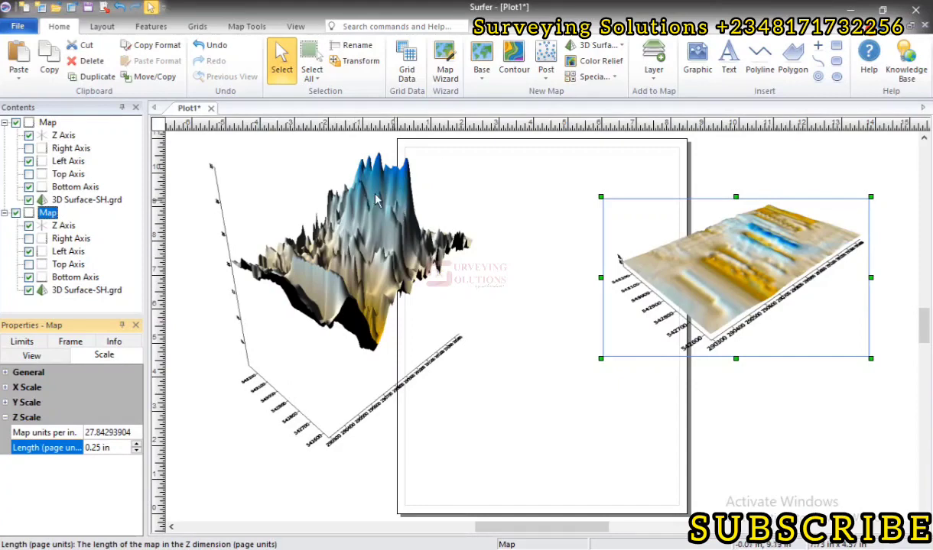
mouse_move(399, 219)
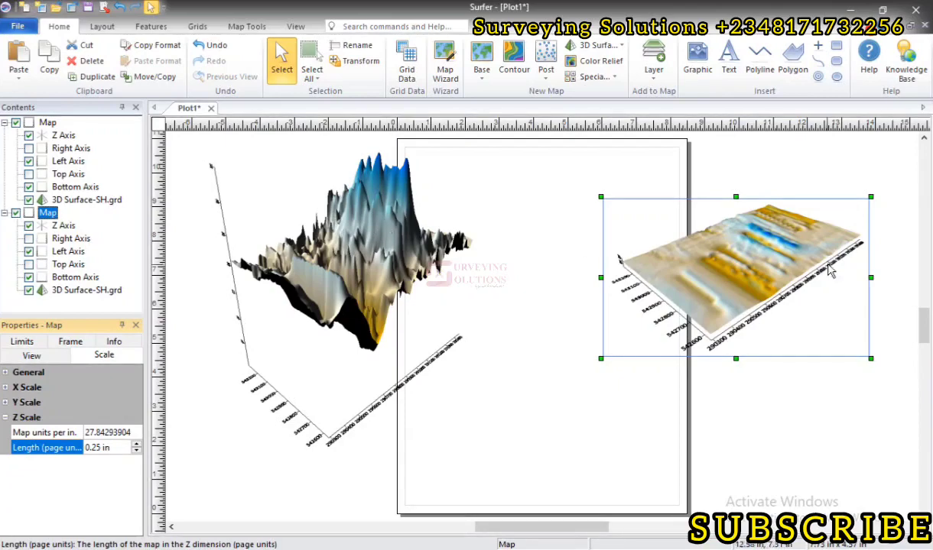
mouse_move(751, 283)
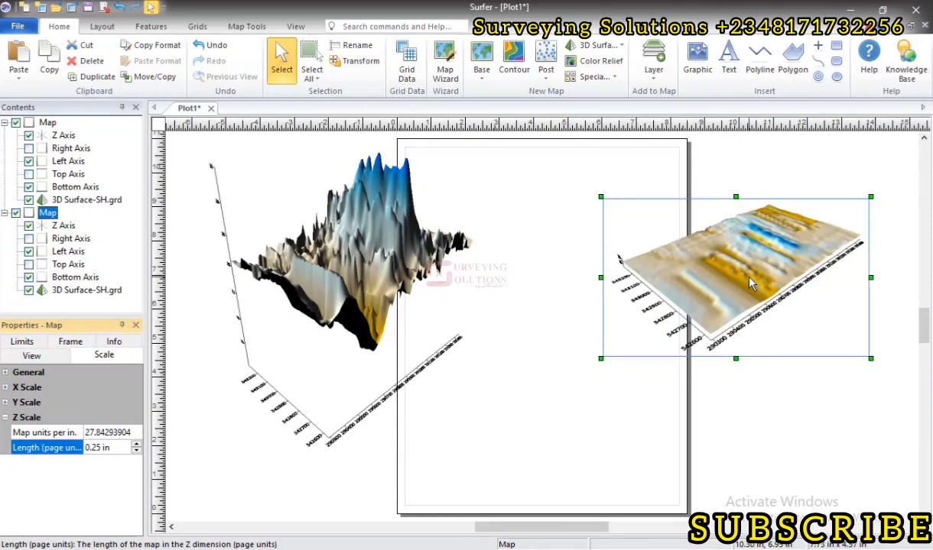
mouse_move(405, 250)
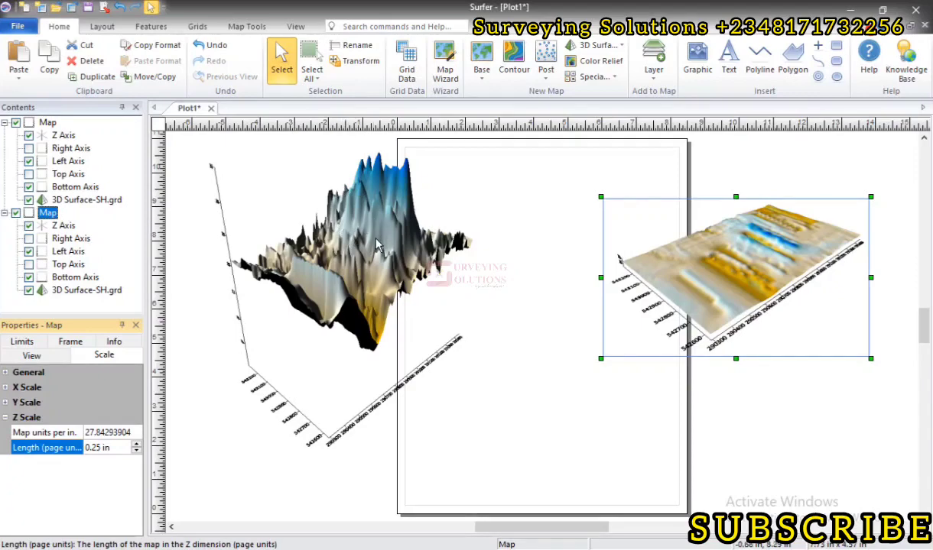
mouse_move(398, 227)
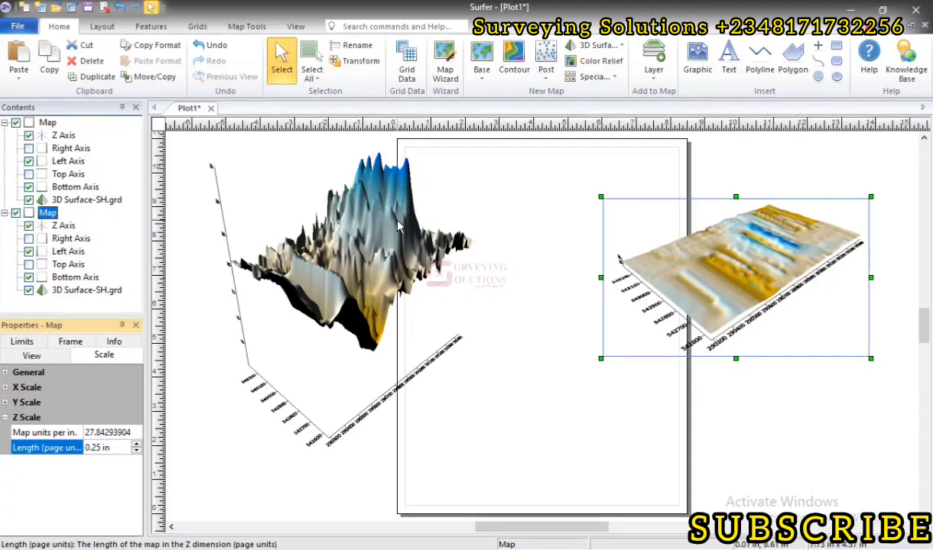
mouse_move(407, 247)
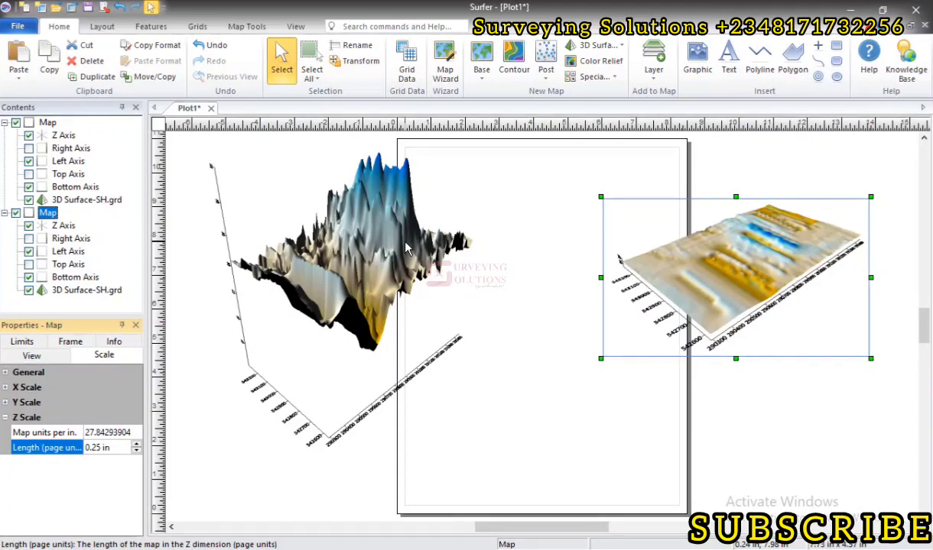
mouse_move(349, 264)
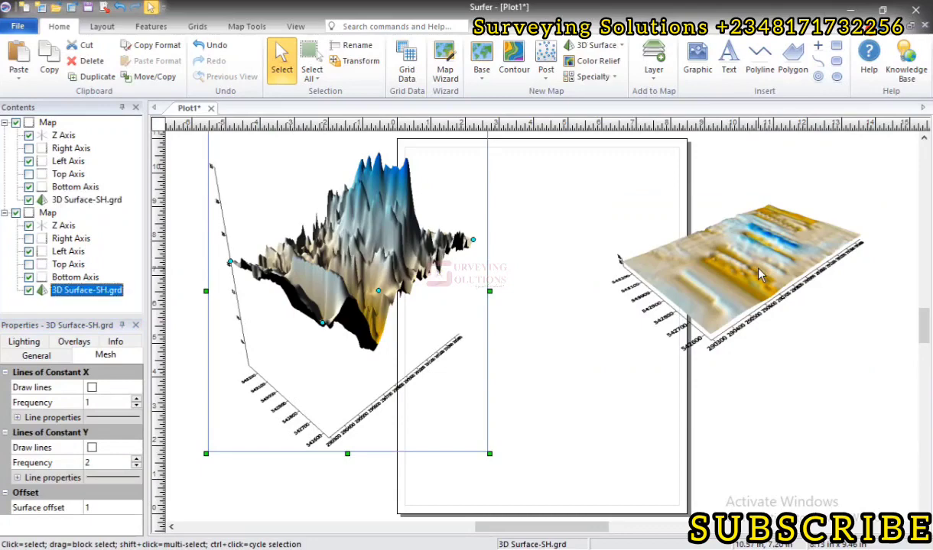
left_click(756, 275)
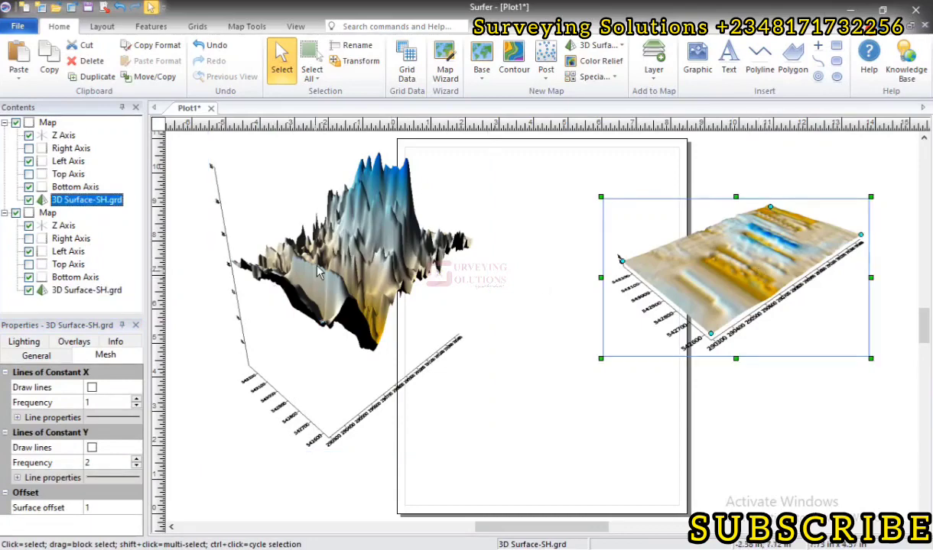
left_click(321, 271)
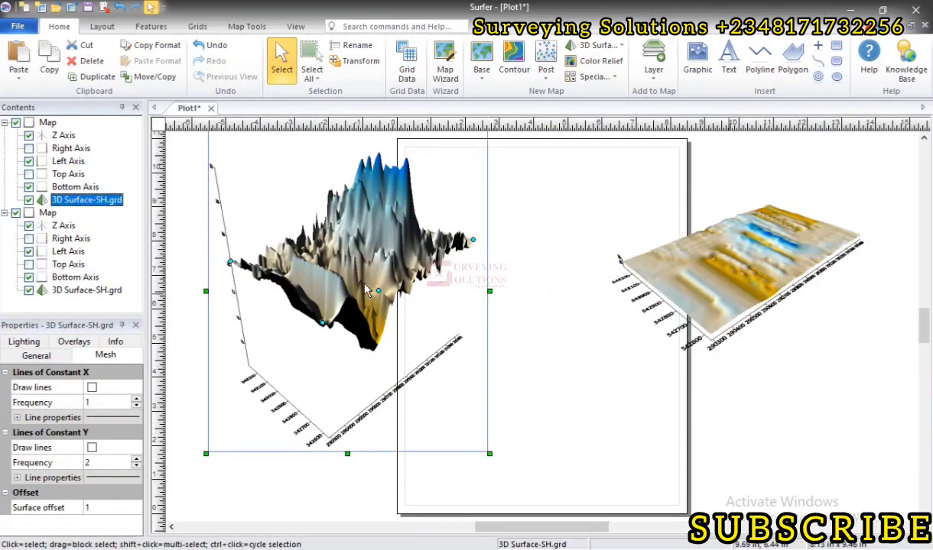